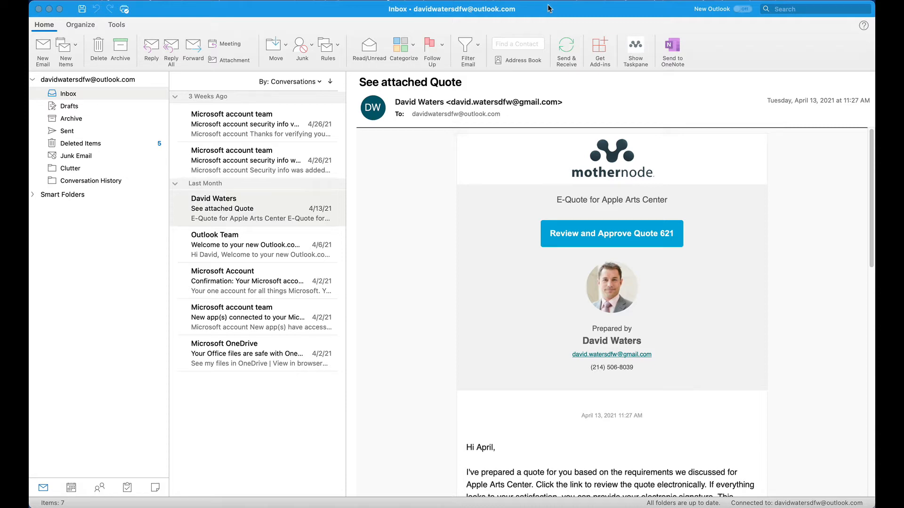
Step: Select the 'See attached Quote' email, open the Mothernode CRM pane, and enter login credentials
{"action": "left_click", "coordinate": [744, 8]}
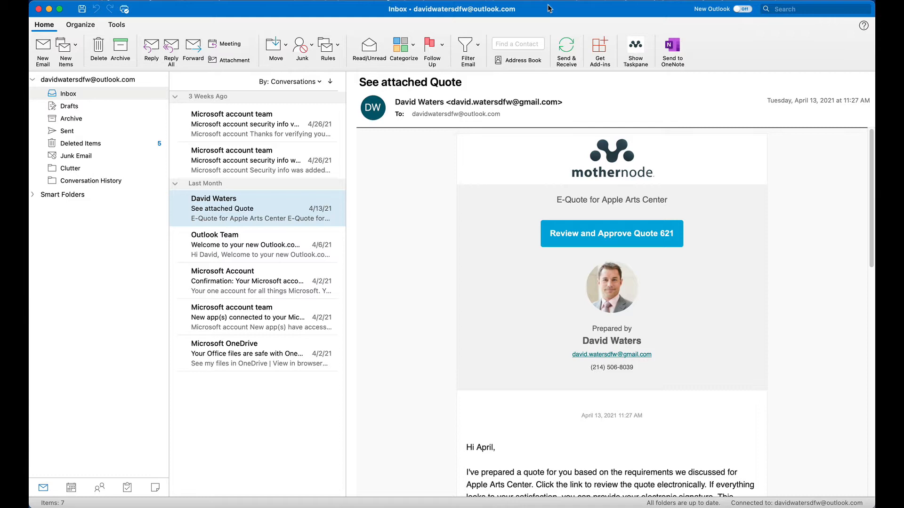
{"action": "mouse_move", "coordinate": [635, 51]}
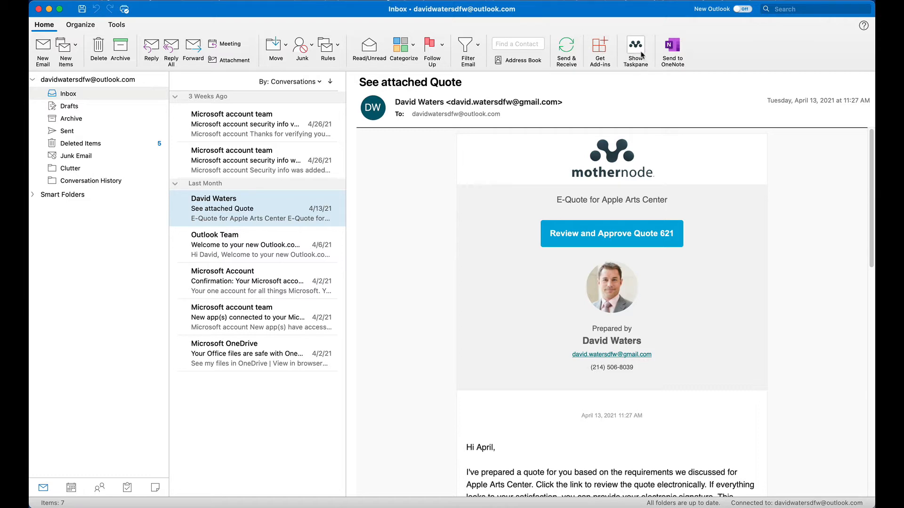
{"action": "left_click", "coordinate": [635, 48]}
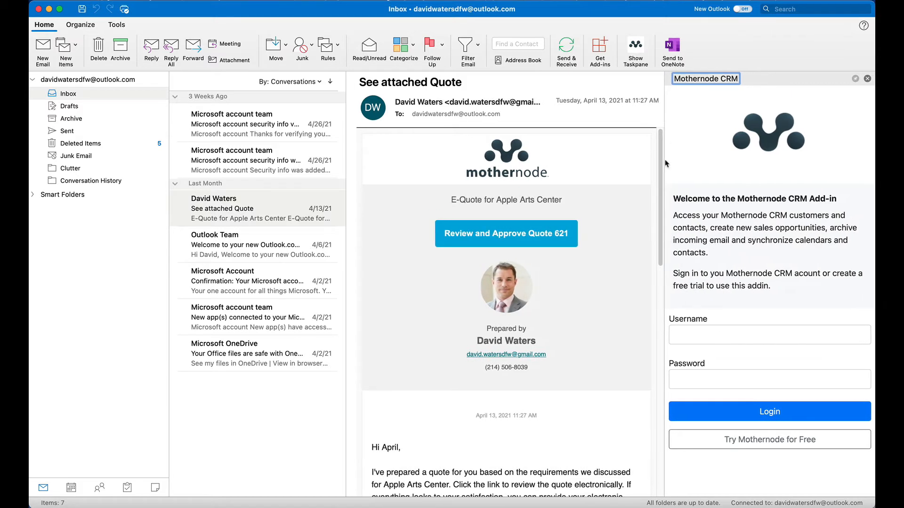
{"action": "mouse_move", "coordinate": [700, 254]}
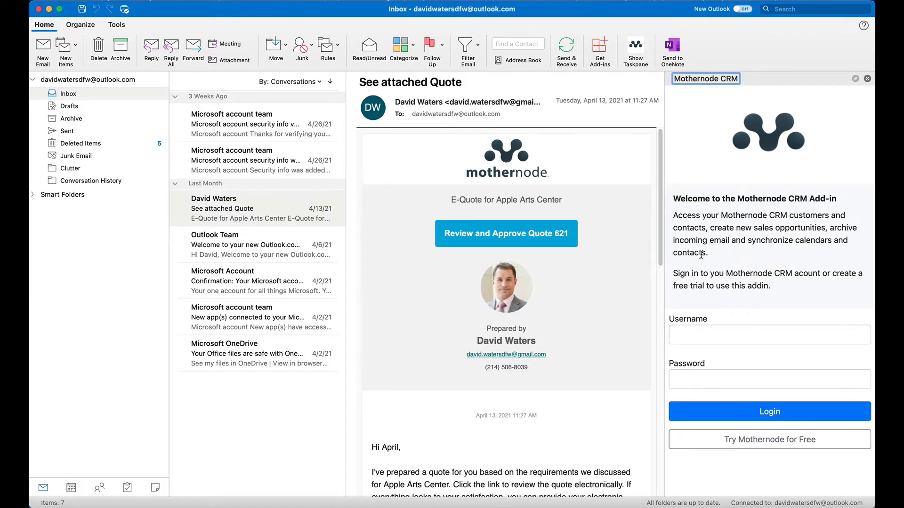
{"action": "mouse_move", "coordinate": [707, 311]}
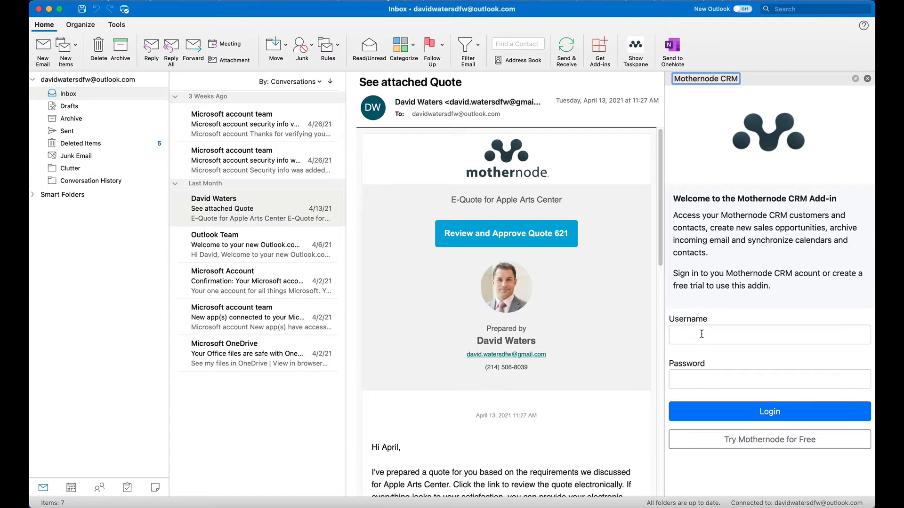
{"action": "left_click", "coordinate": [769, 335]}
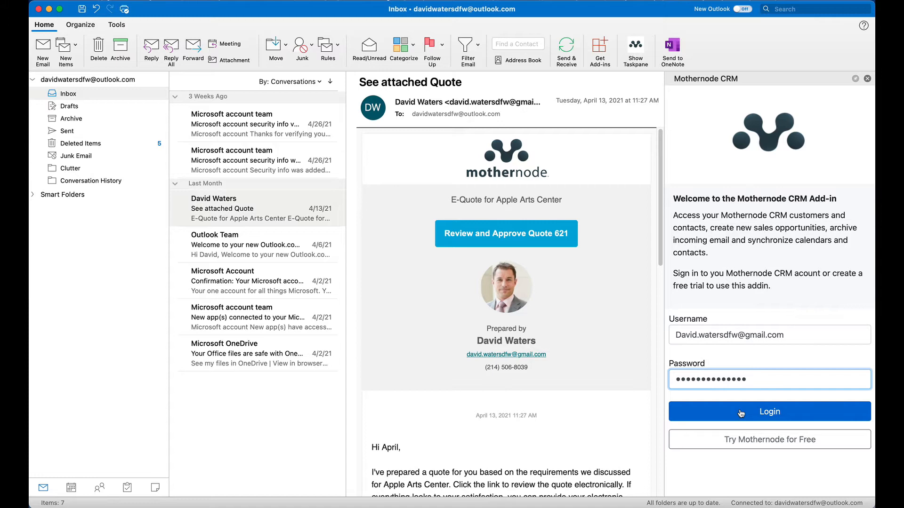
{"action": "mouse_move", "coordinate": [758, 377]}
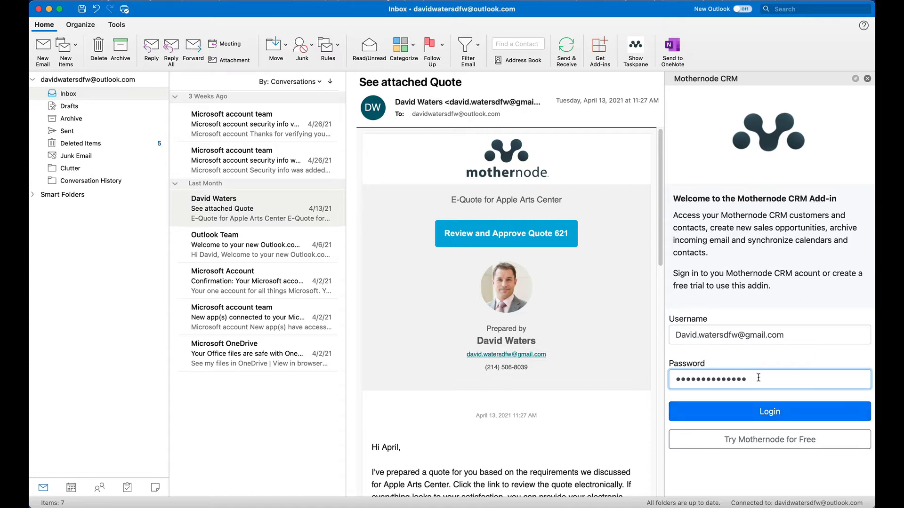
{"action": "mouse_move", "coordinate": [743, 395]}
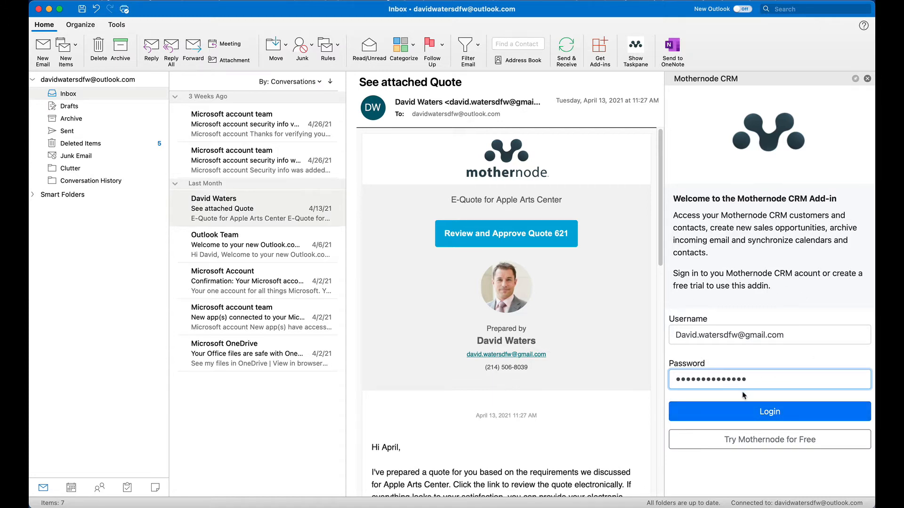
{"action": "mouse_move", "coordinate": [769, 412]}
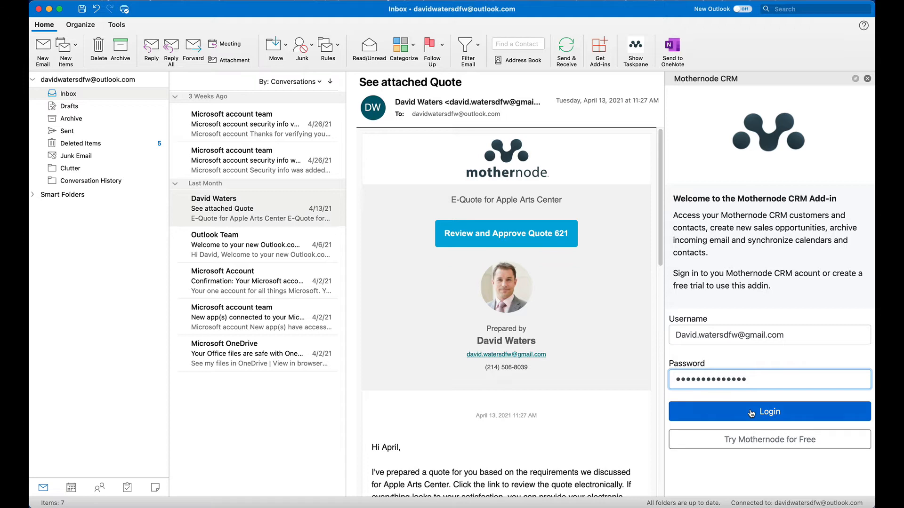
Step: Log in to the Mothernode CRM account from the add-in pane
{"action": "left_click", "coordinate": [768, 411]}
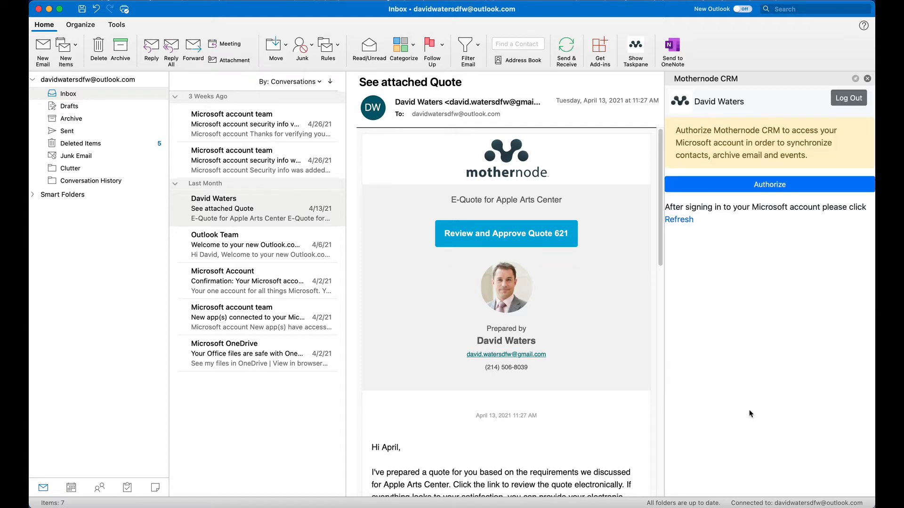
{"action": "mouse_move", "coordinate": [729, 151]}
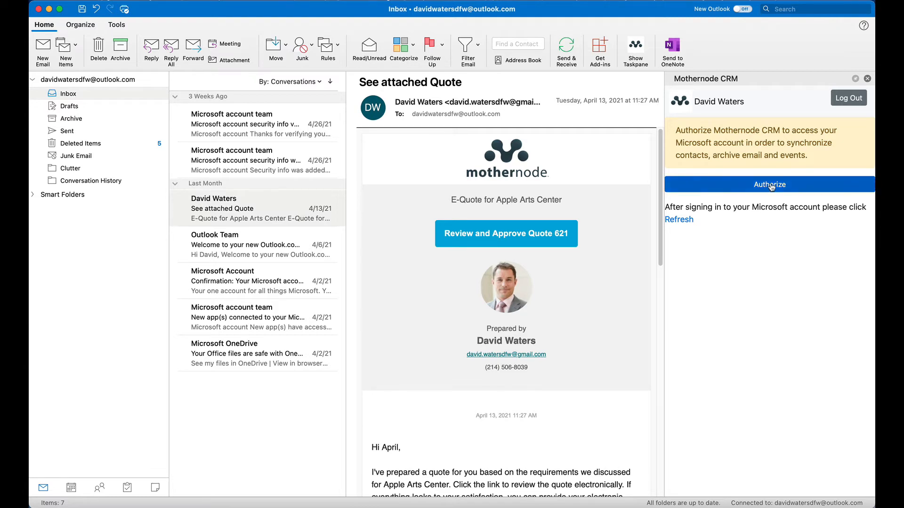
{"action": "left_click", "coordinate": [769, 185]}
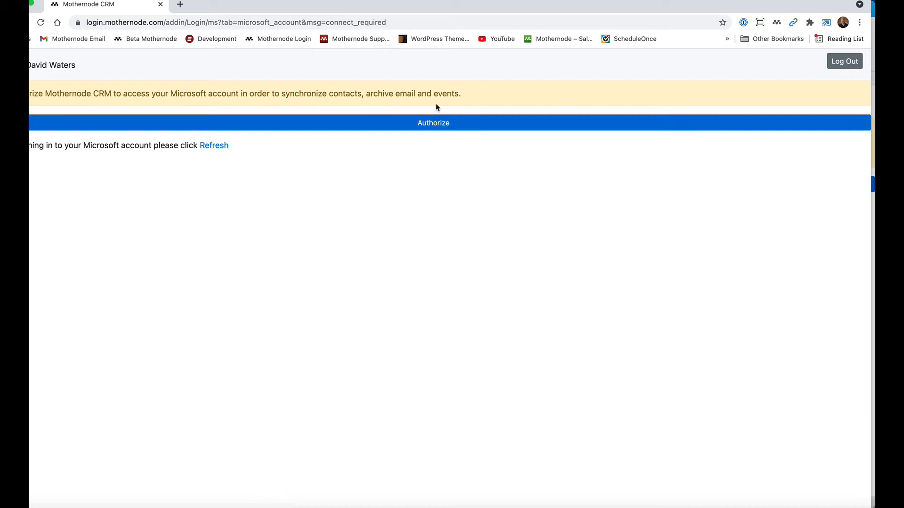
{"action": "left_click", "coordinate": [433, 123]}
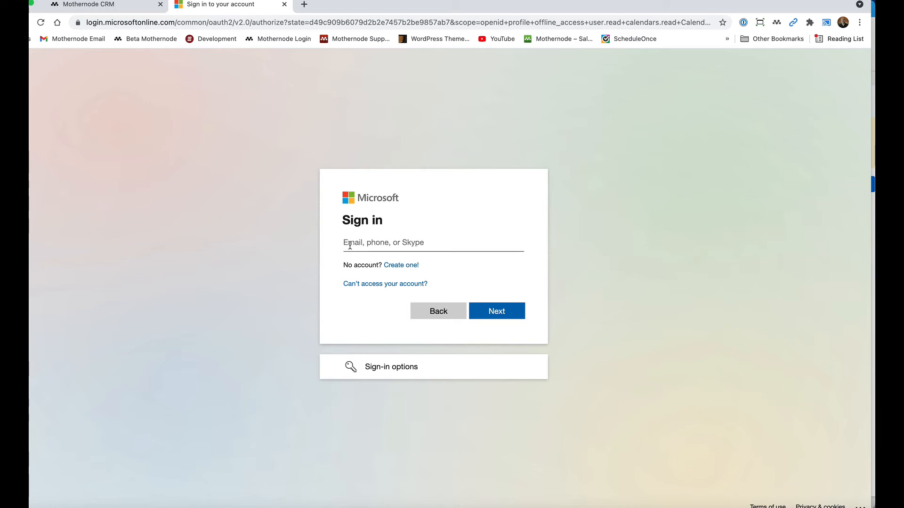
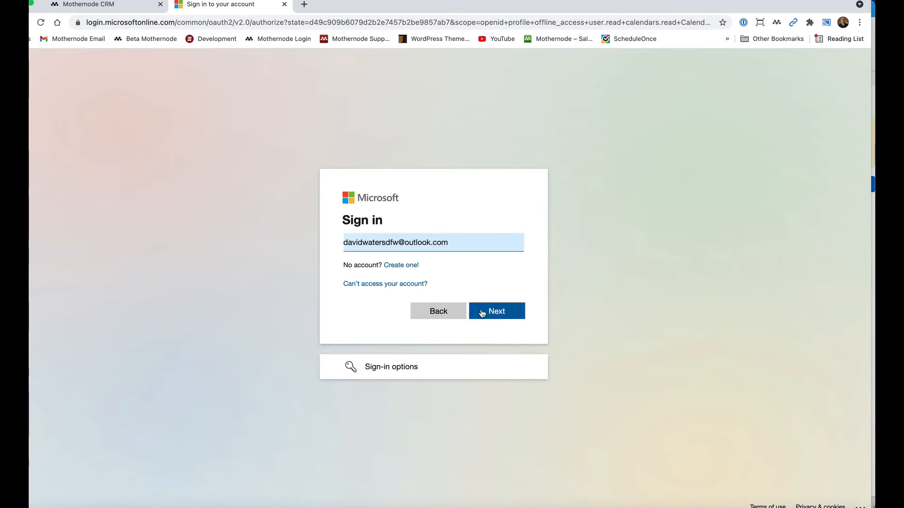
{"action": "left_click", "coordinate": [496, 311]}
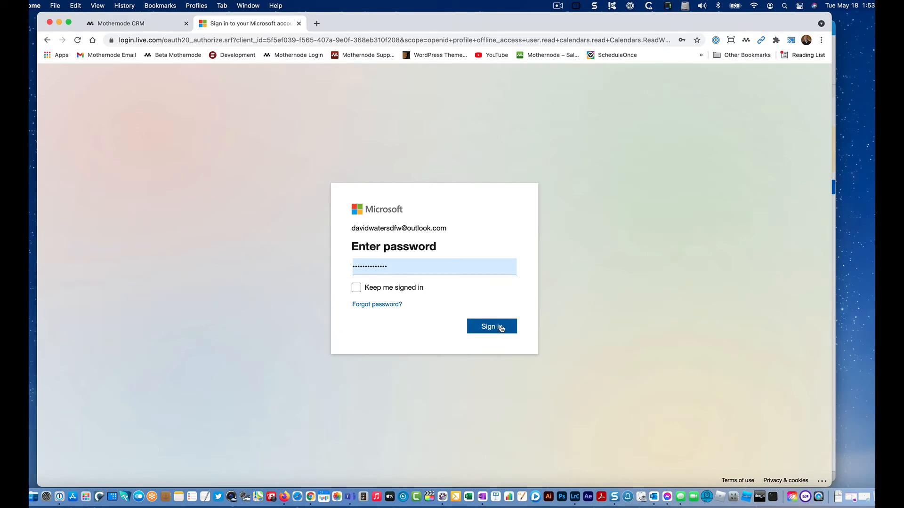
Step: Submit the Microsoft password and close the Connection Successful tab
{"action": "left_click", "coordinate": [491, 326]}
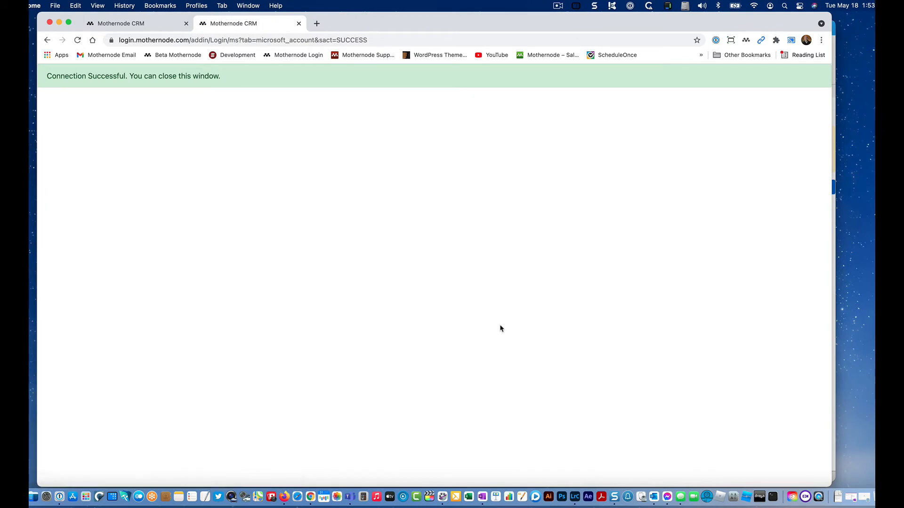
{"action": "mouse_move", "coordinate": [119, 103]}
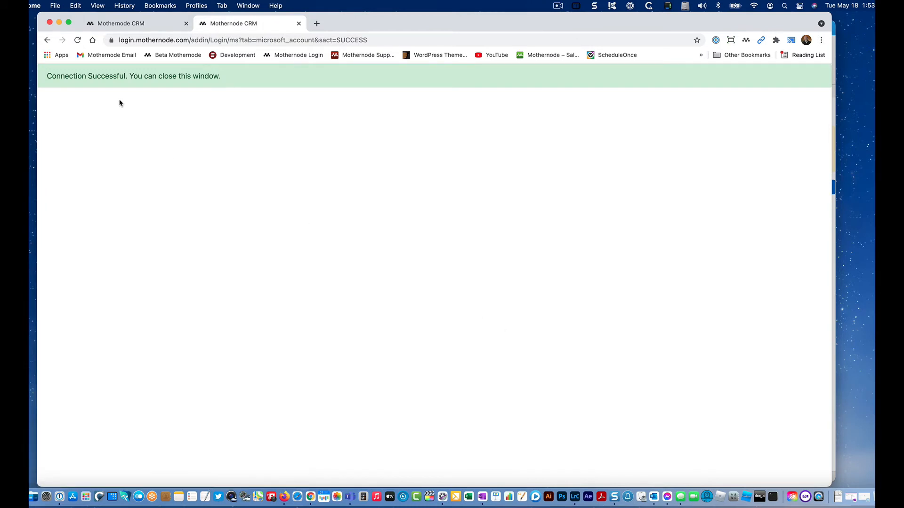
{"action": "mouse_move", "coordinate": [299, 23]}
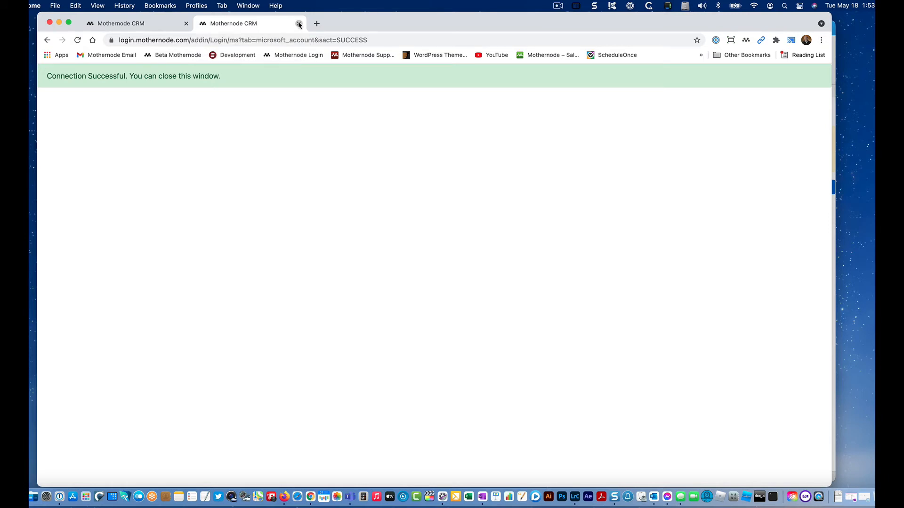
{"action": "left_click", "coordinate": [298, 23]}
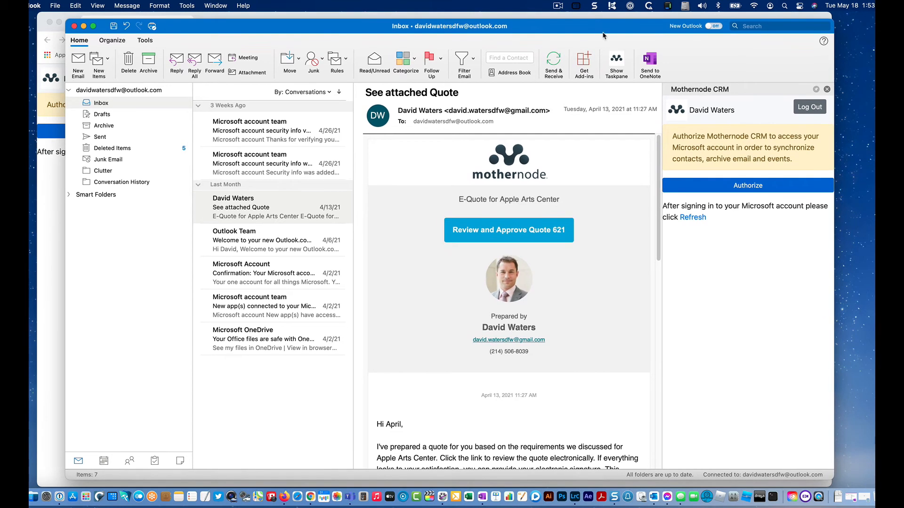
{"action": "mouse_move", "coordinate": [692, 217]}
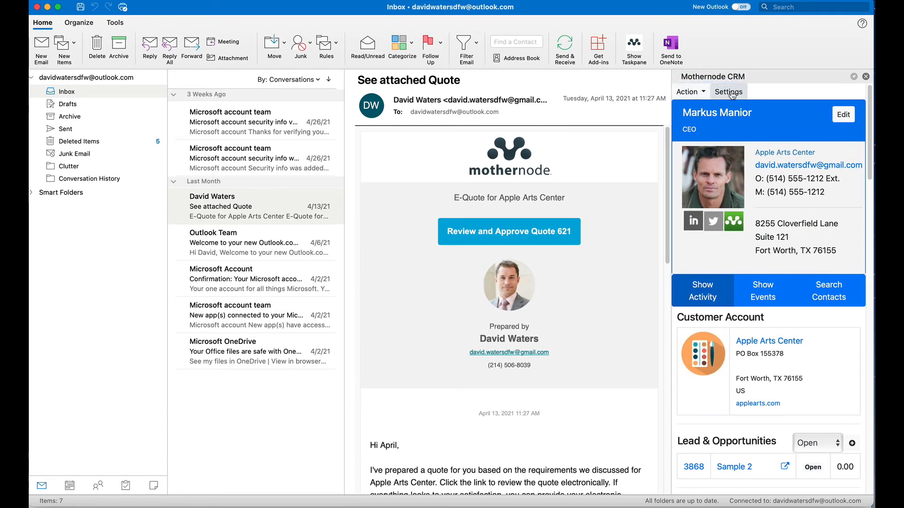
Step: View Mothernode settings showing both accounts connected and contact and calendar sync enabled
{"action": "left_click", "coordinate": [728, 92]}
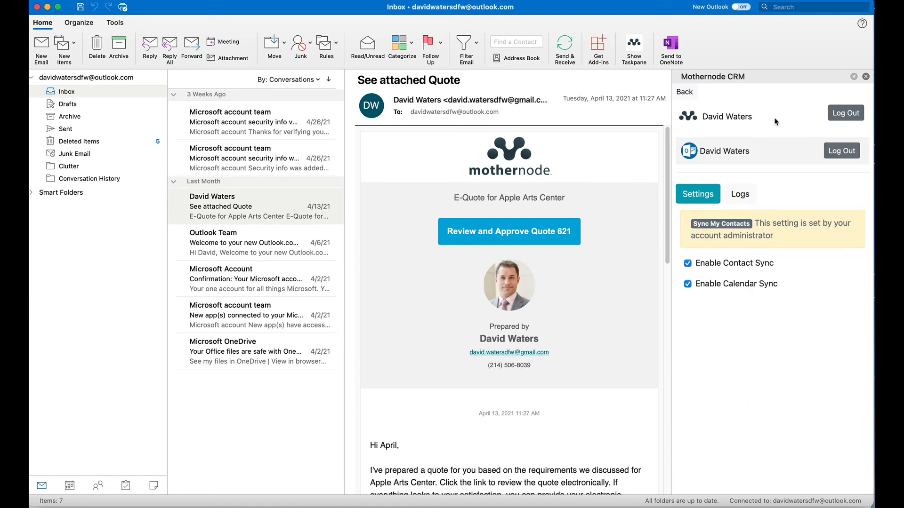
{"action": "mouse_move", "coordinate": [750, 128]}
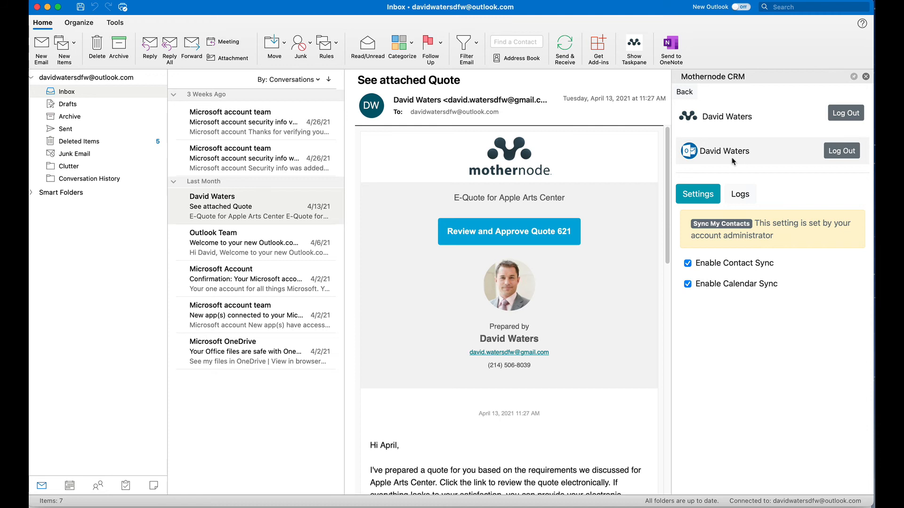
{"action": "mouse_move", "coordinate": [766, 236]}
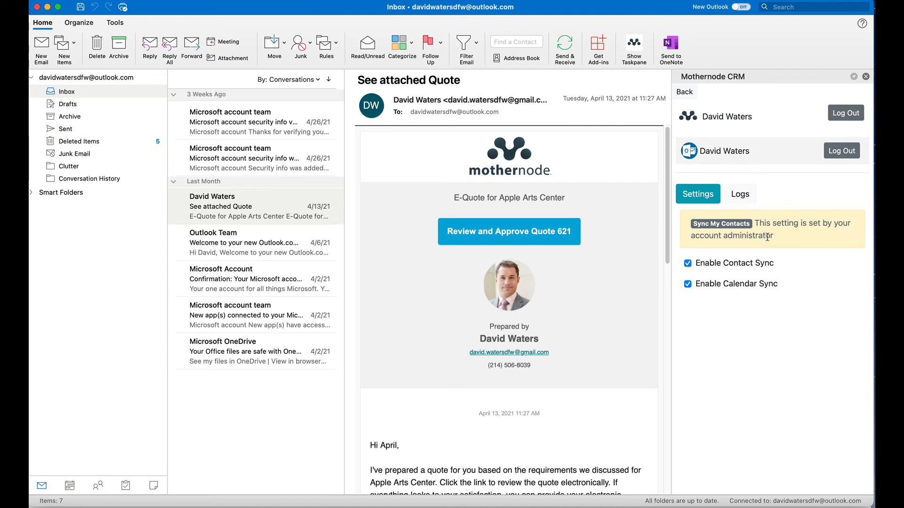
{"action": "mouse_move", "coordinate": [738, 269]}
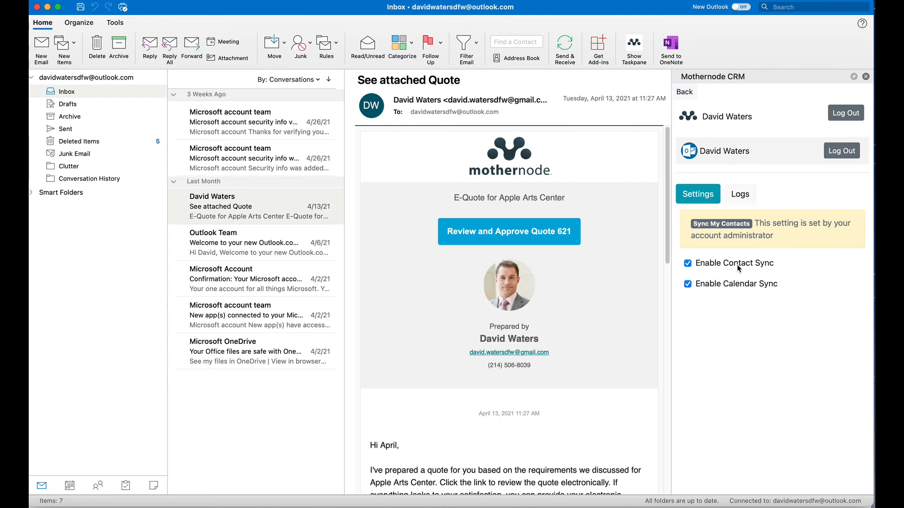
{"action": "mouse_move", "coordinate": [756, 290]}
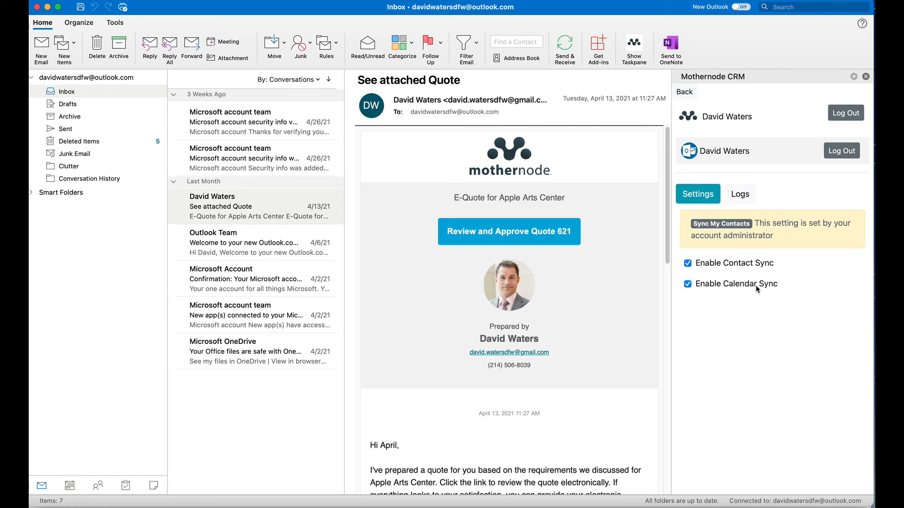
Step: Show the Logs tab listing contacts added, updated and deleted by sync
{"action": "left_click", "coordinate": [740, 193]}
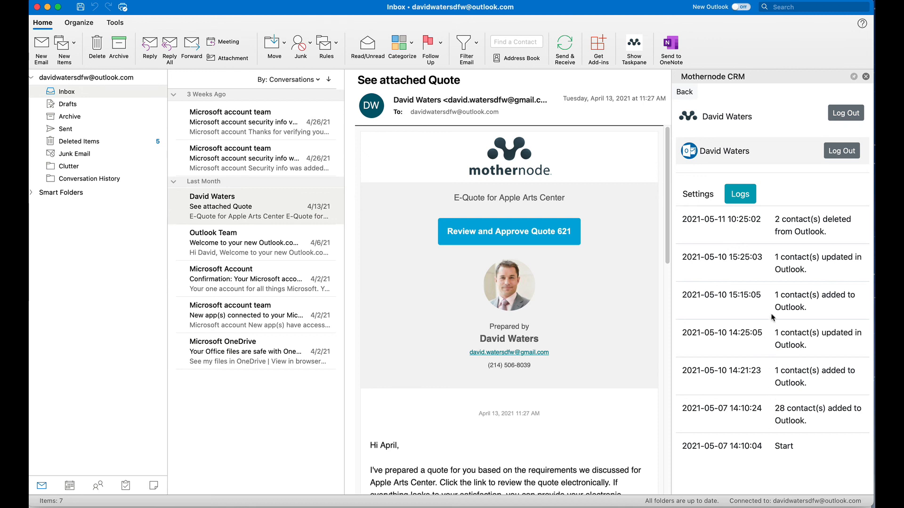
{"action": "mouse_move", "coordinate": [731, 424]}
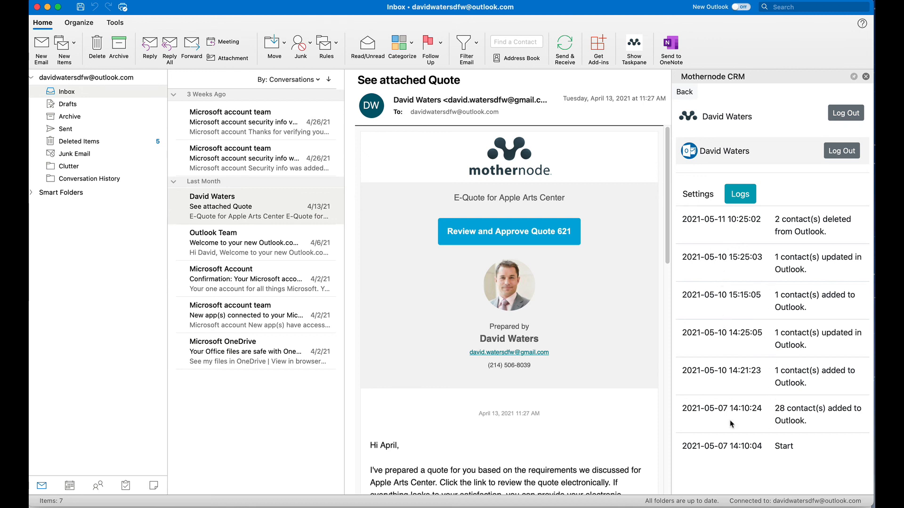
{"action": "mouse_move", "coordinate": [734, 52]}
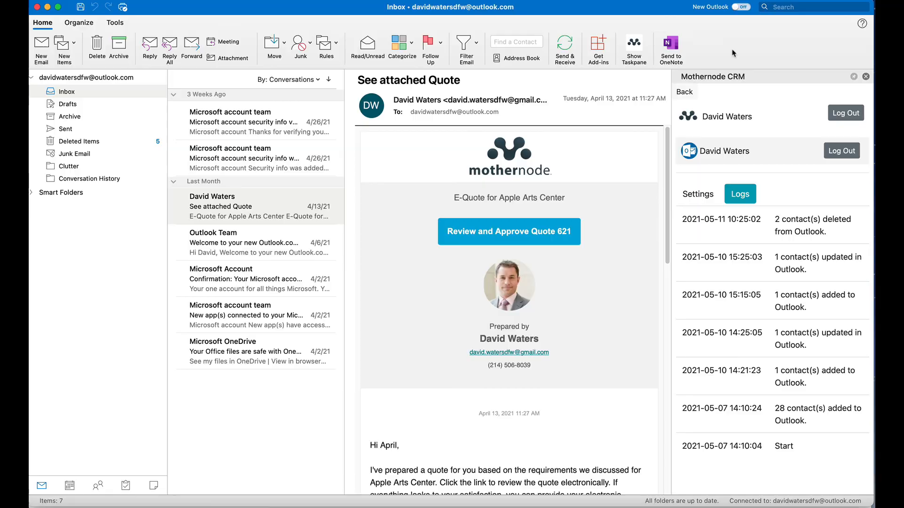